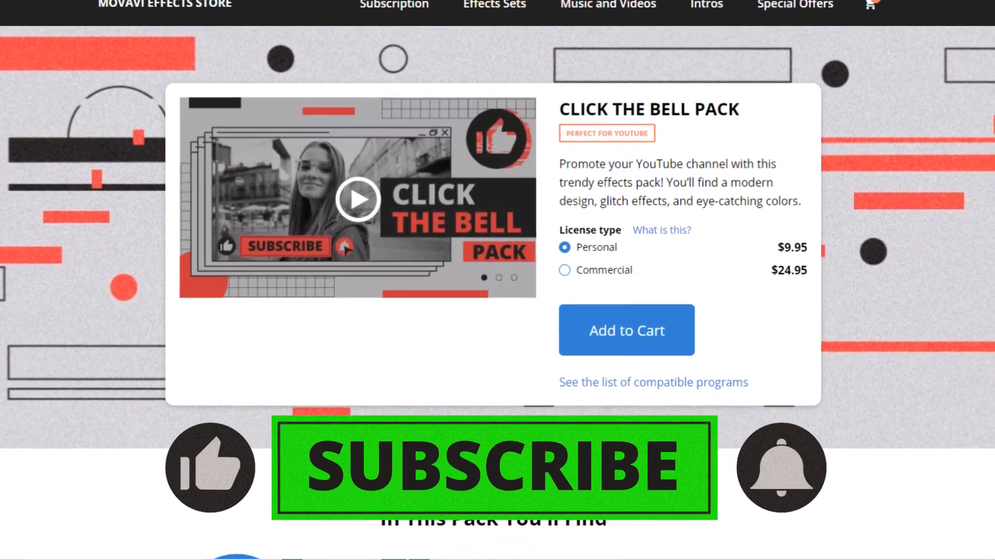
pyautogui.click(626, 329)
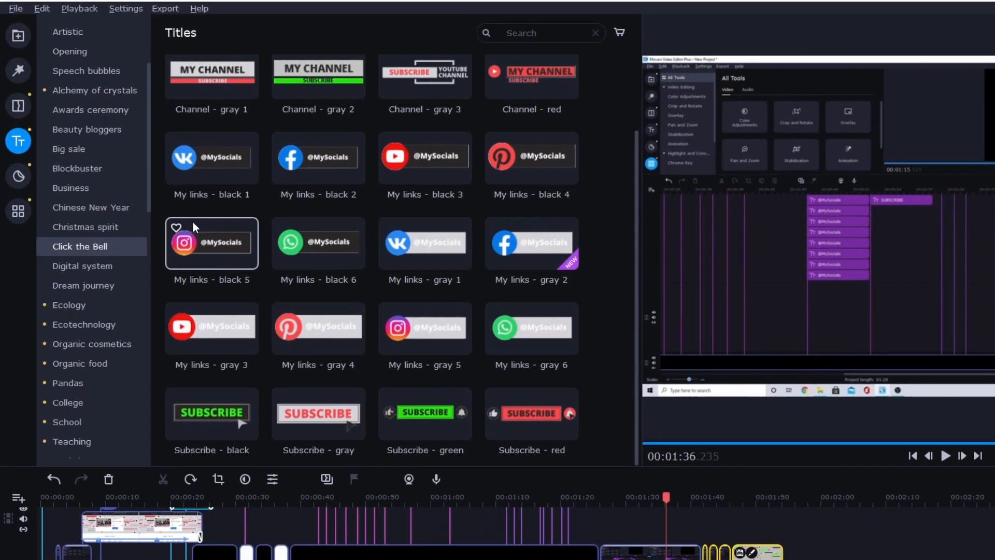
pyautogui.click(19, 184)
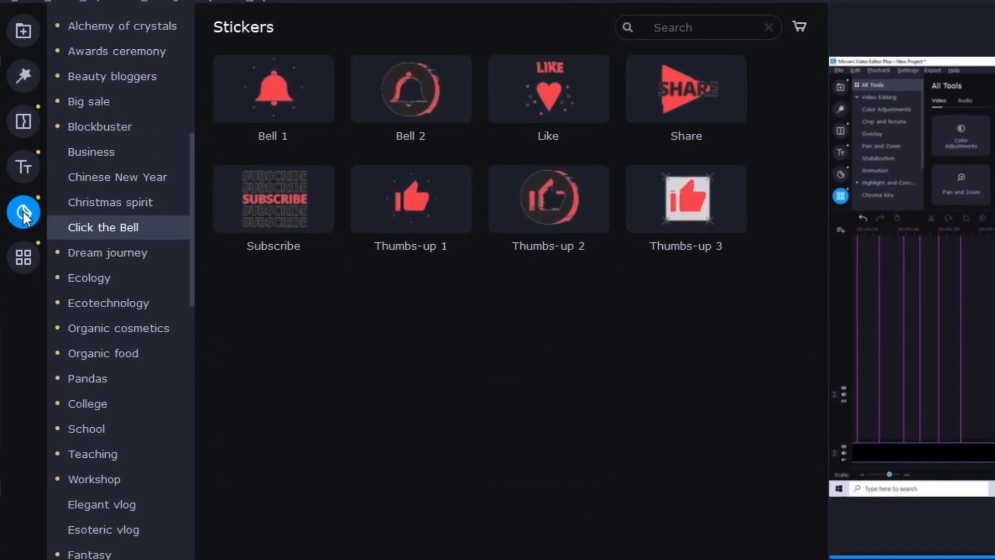
pyautogui.click(24, 167)
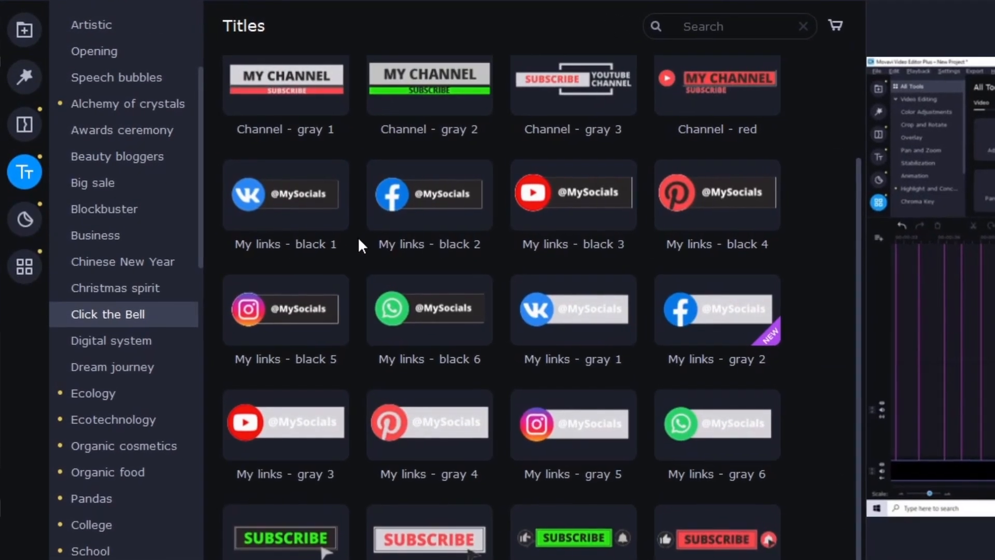